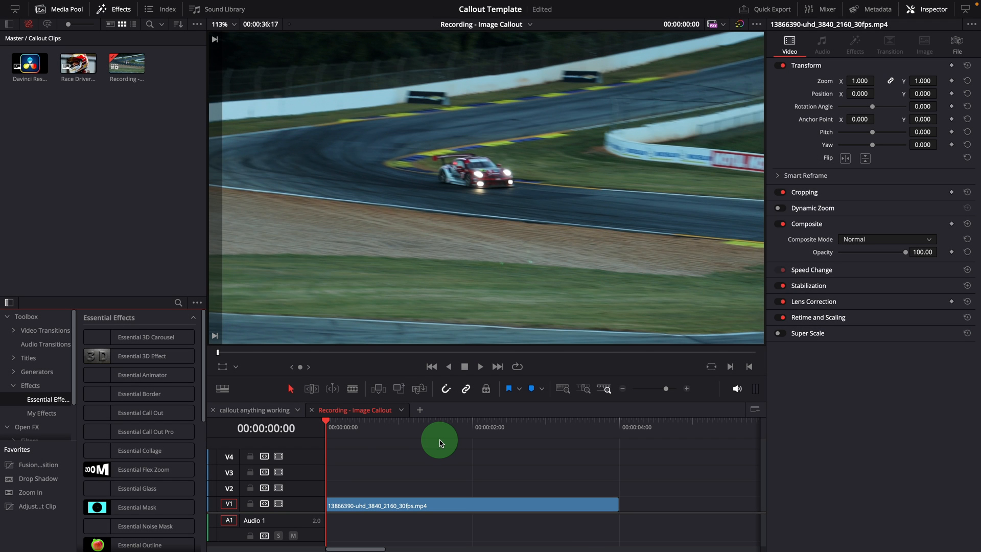
Step: Apply Essential Call Out Pro to the V1 race car clip and play to preview the default callout
click(139, 412)
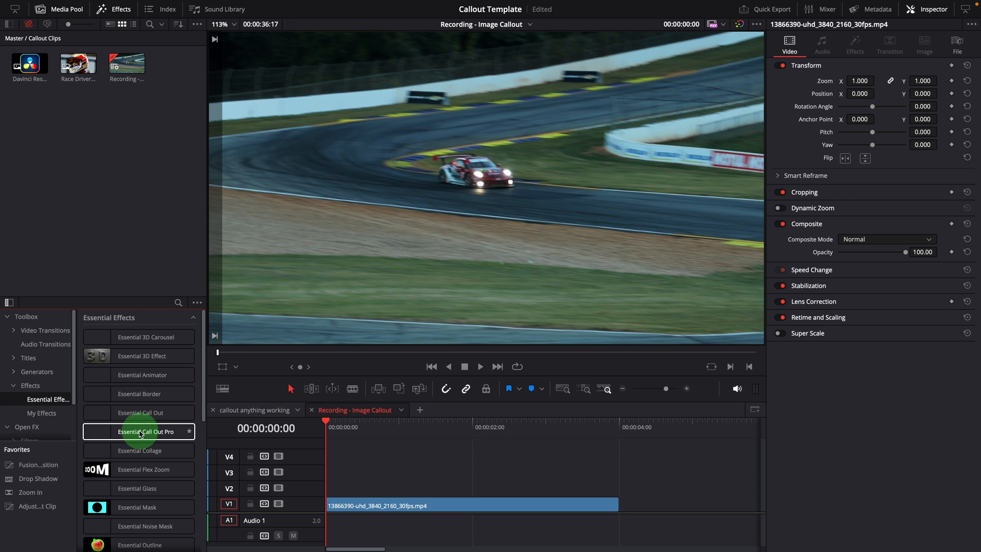
drag(138, 432, 429, 501)
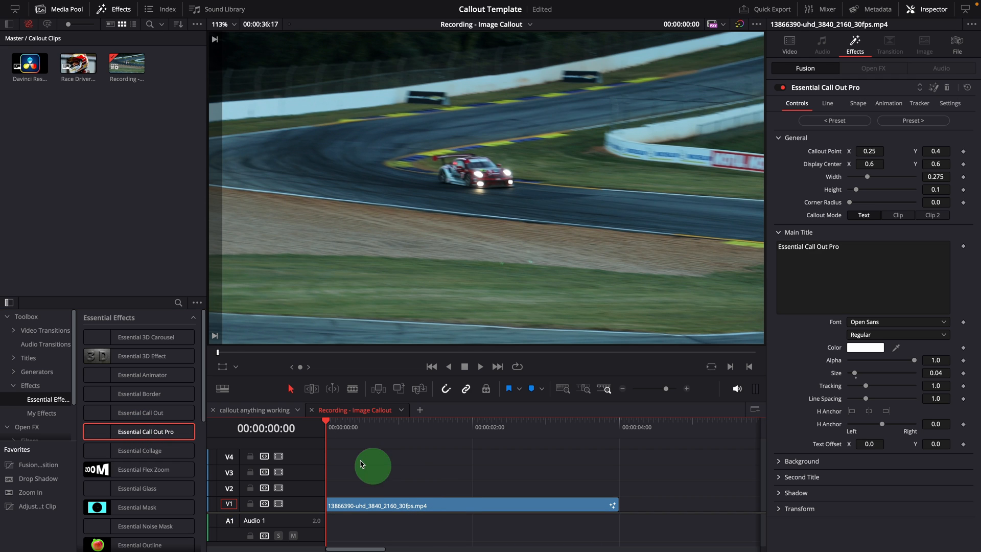
click(480, 367)
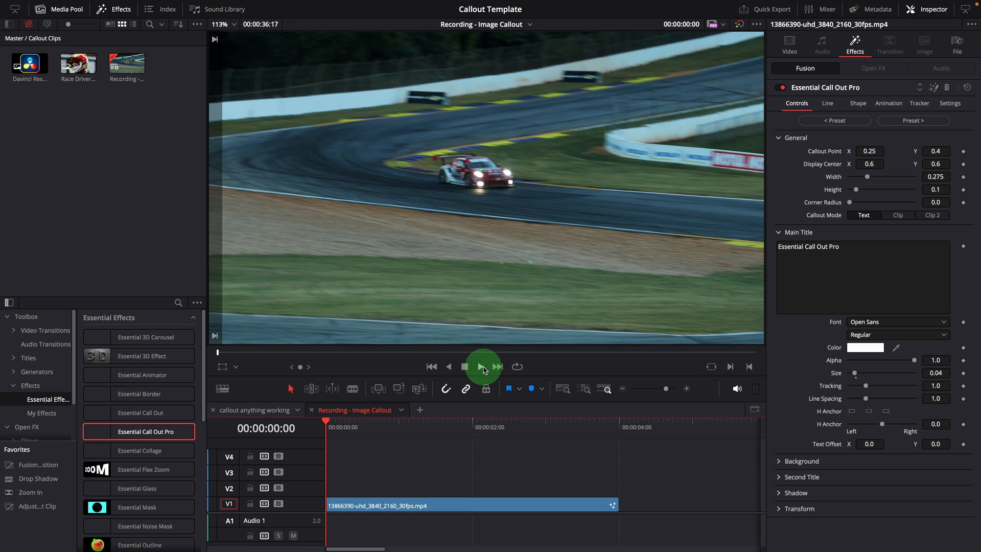
click(482, 366)
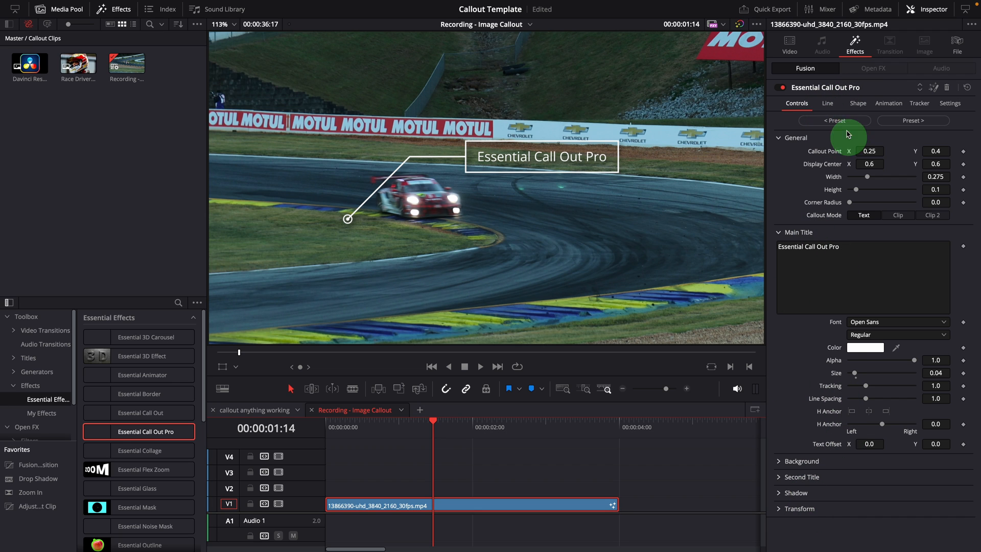
click(888, 103)
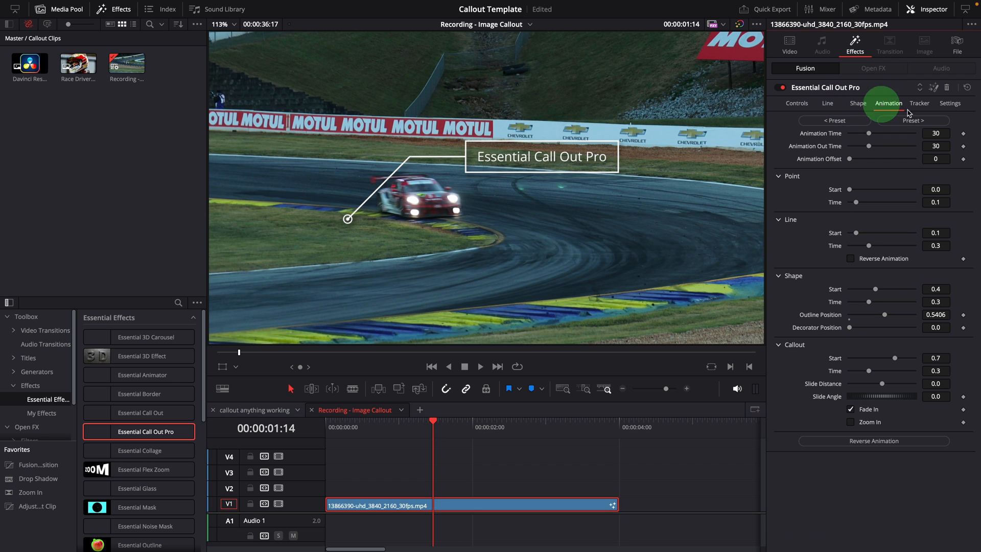
click(920, 102)
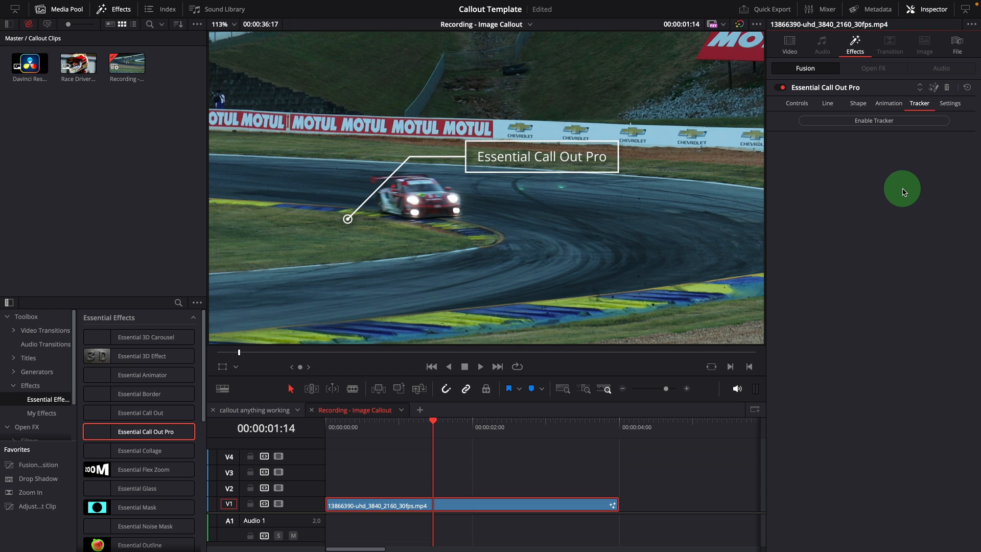
click(797, 103)
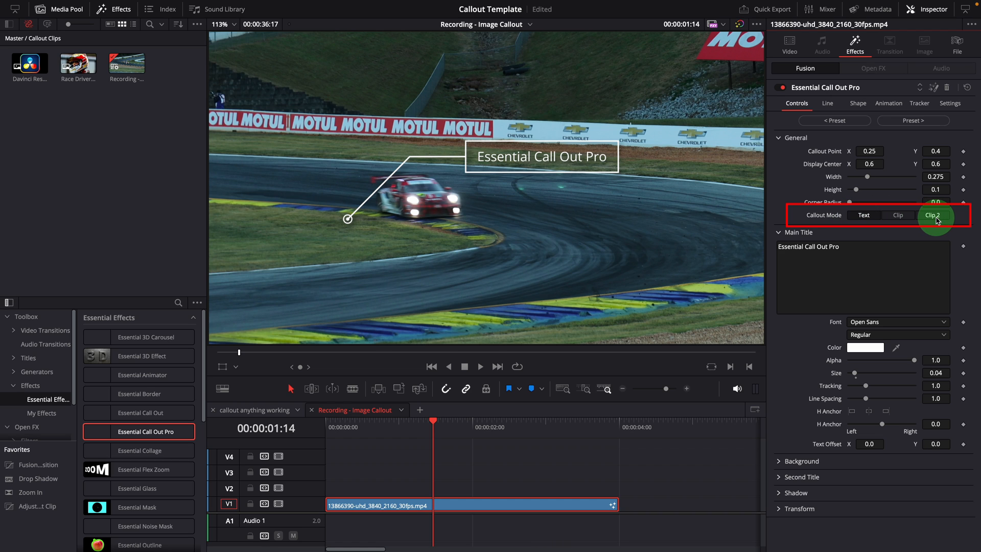
Step: Switch Callout Mode from text to Clip, then to Clip 2 so the box shows separate footage
click(865, 216)
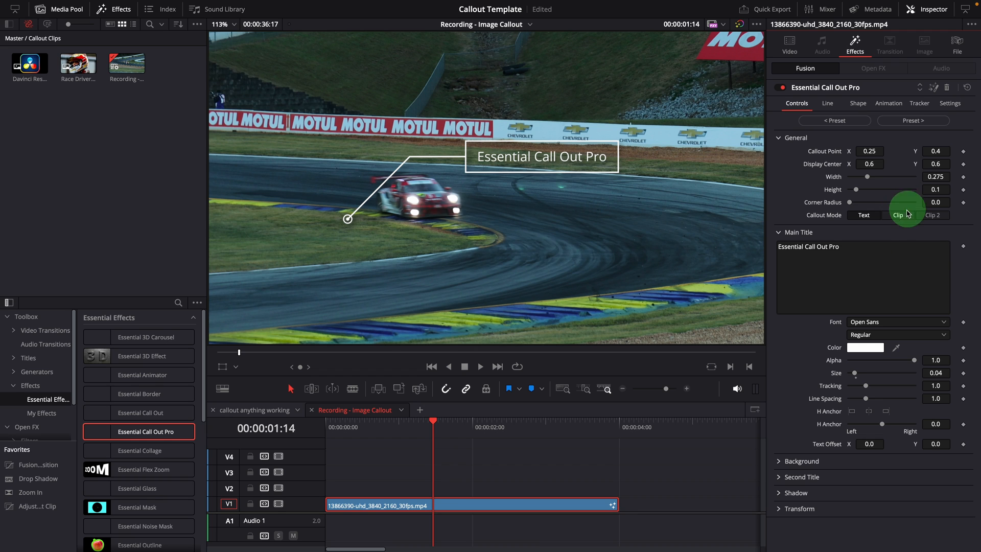
click(898, 215)
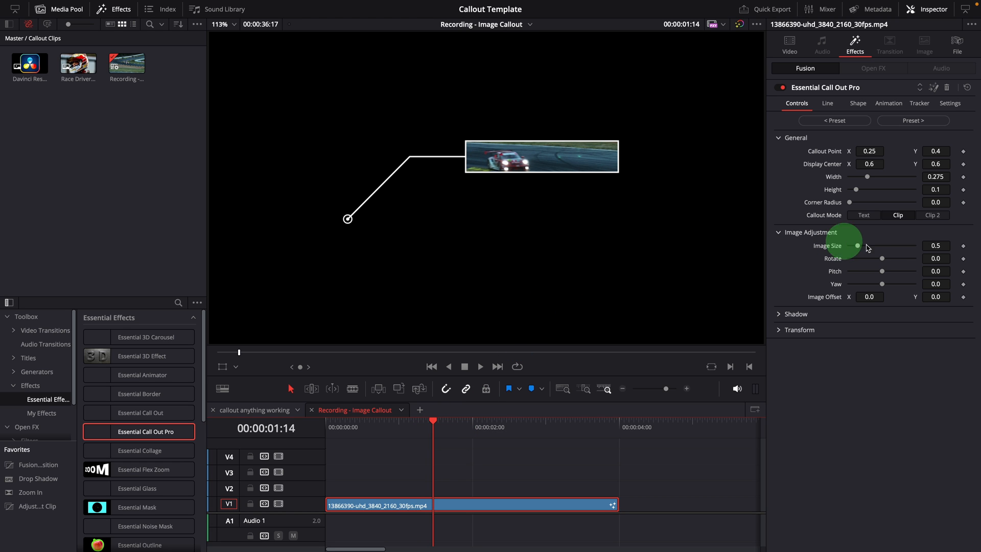
click(932, 215)
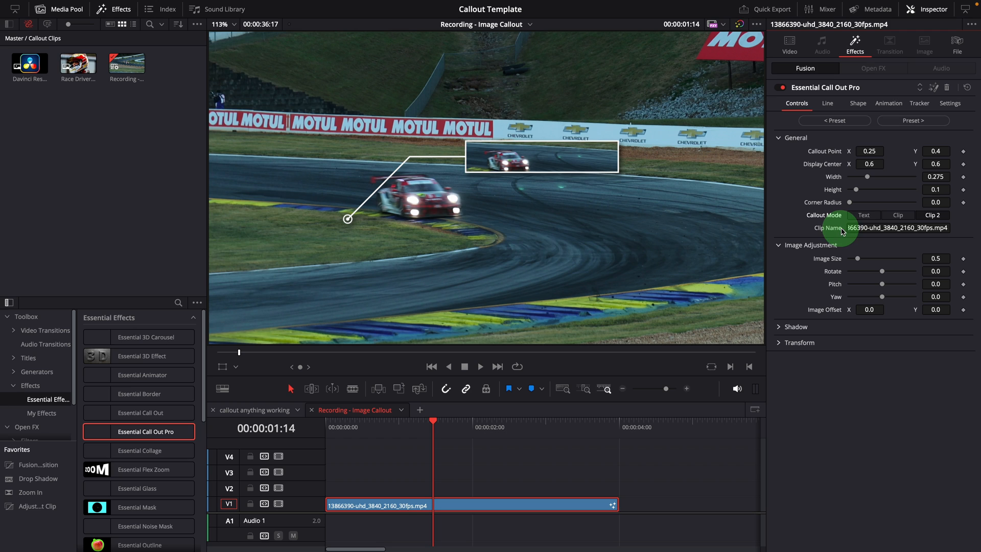
mouse_move(887, 230)
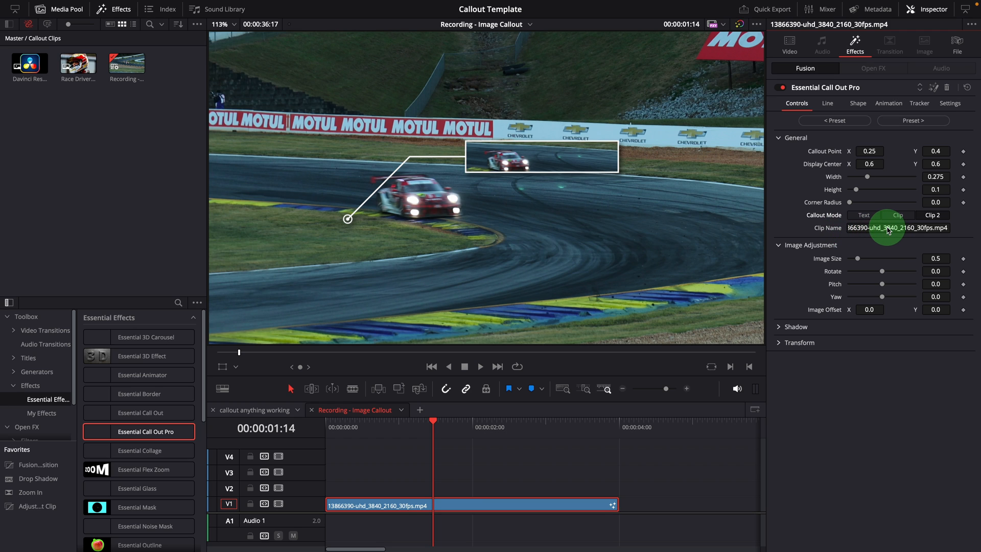
mouse_move(896, 232)
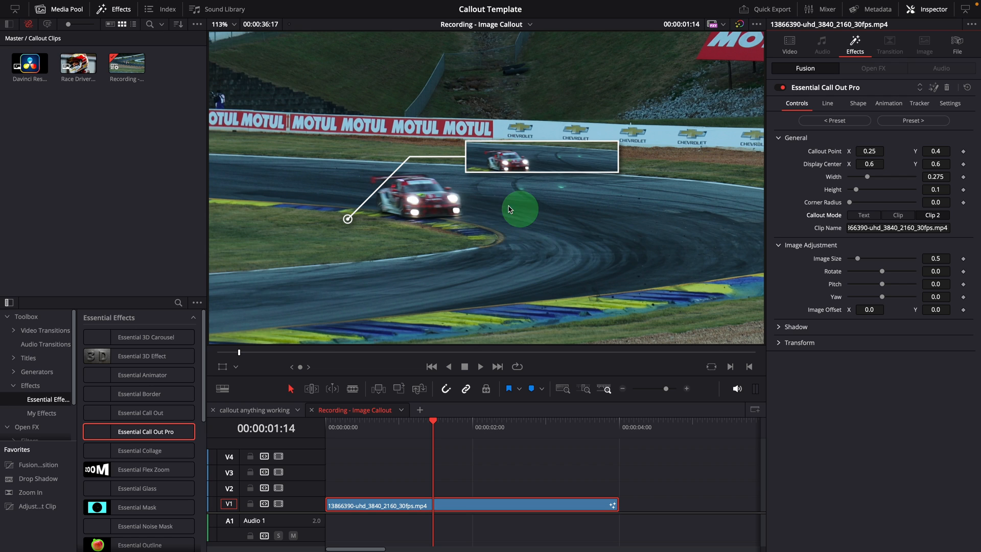
drag(519, 209, 566, 212)
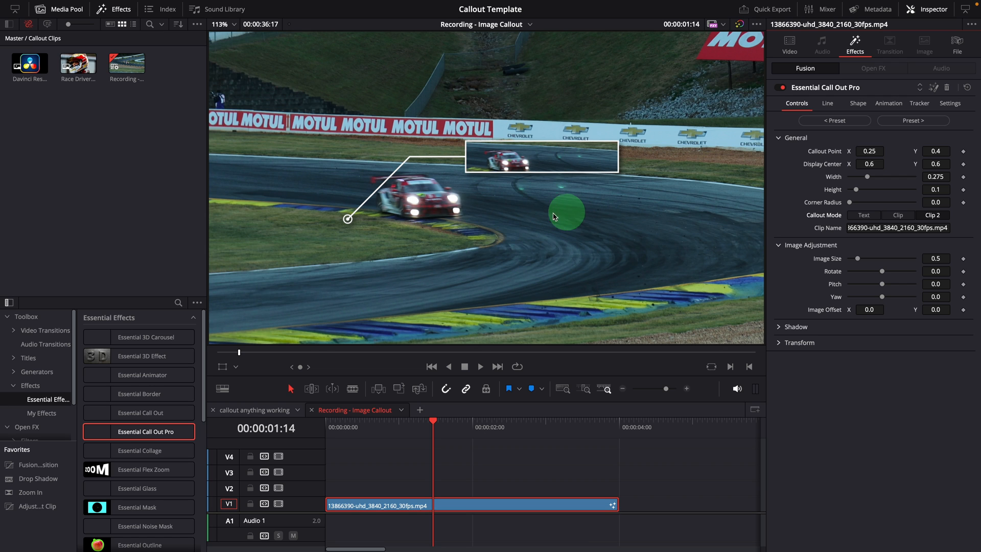
Step: Select Race Driver.jpg in the Media Pool as the Clip 2 source and scrub to an earlier frame
click(78, 64)
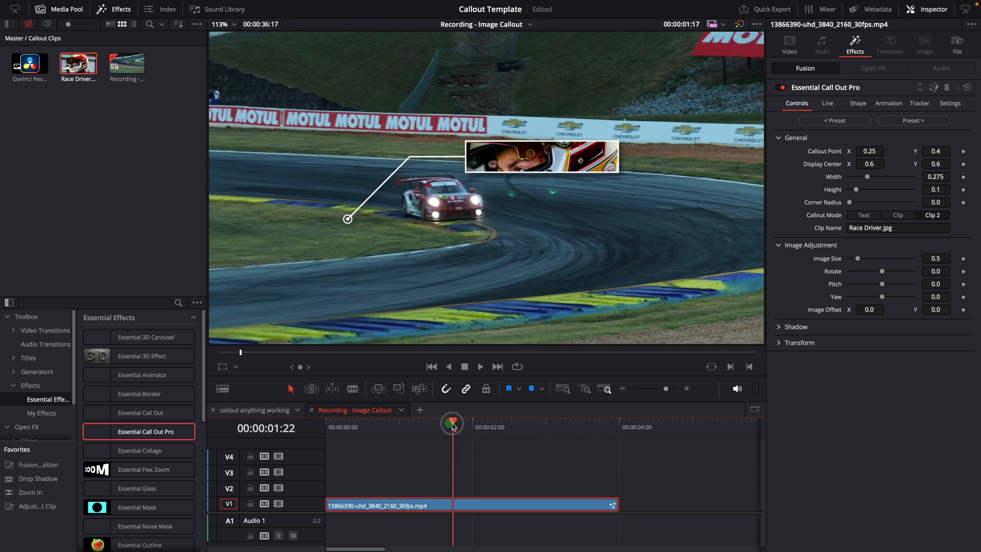
drag(453, 422, 429, 431)
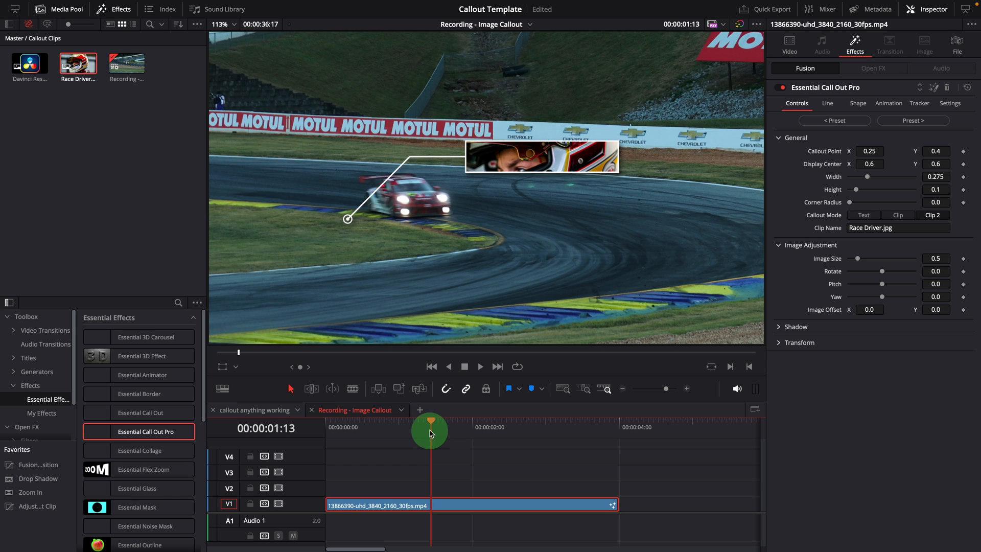
Step: Make the box taller to show the helmet, lower Callout Point Y and reduce Image Size to about 0.473
click(235, 366)
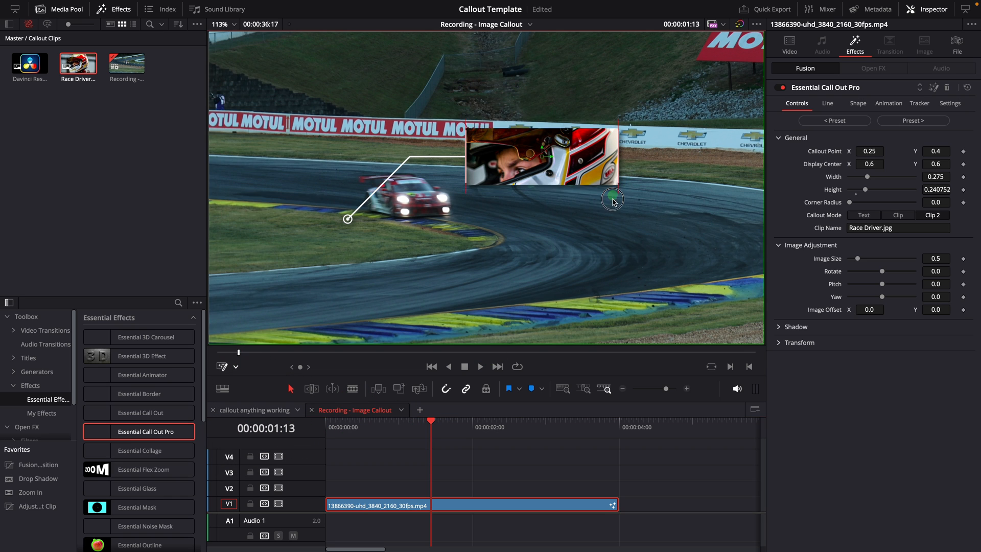
drag(612, 202, 624, 221)
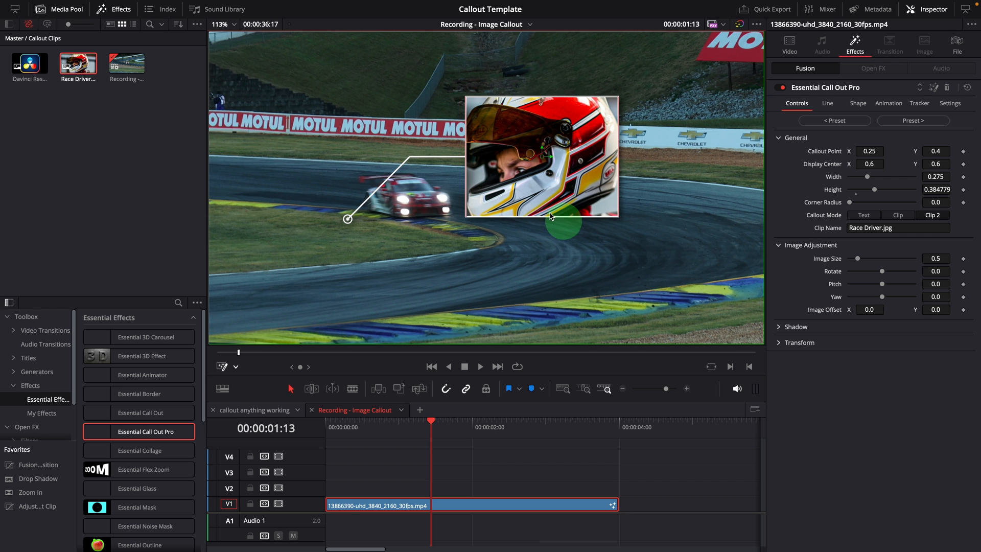
drag(563, 224, 347, 235)
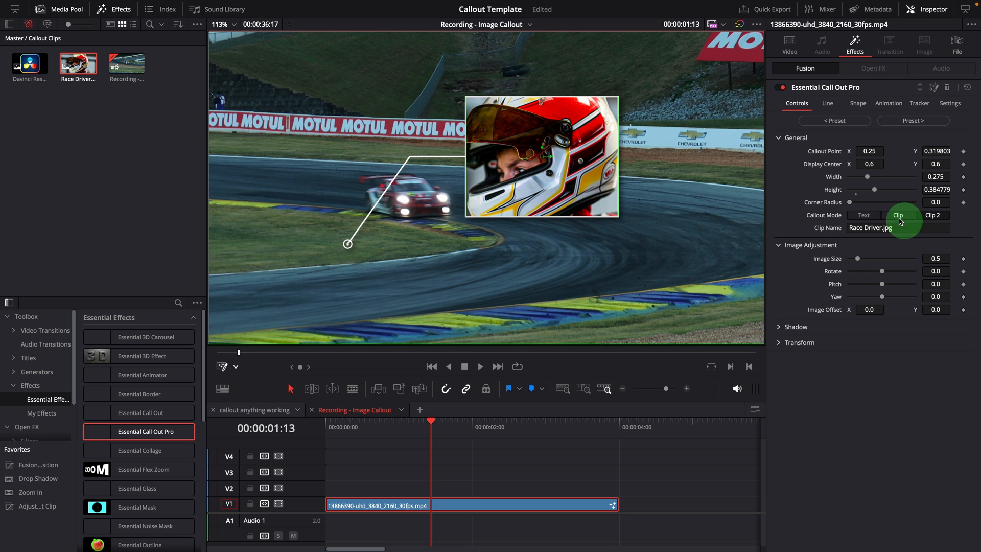
drag(858, 258, 866, 258)
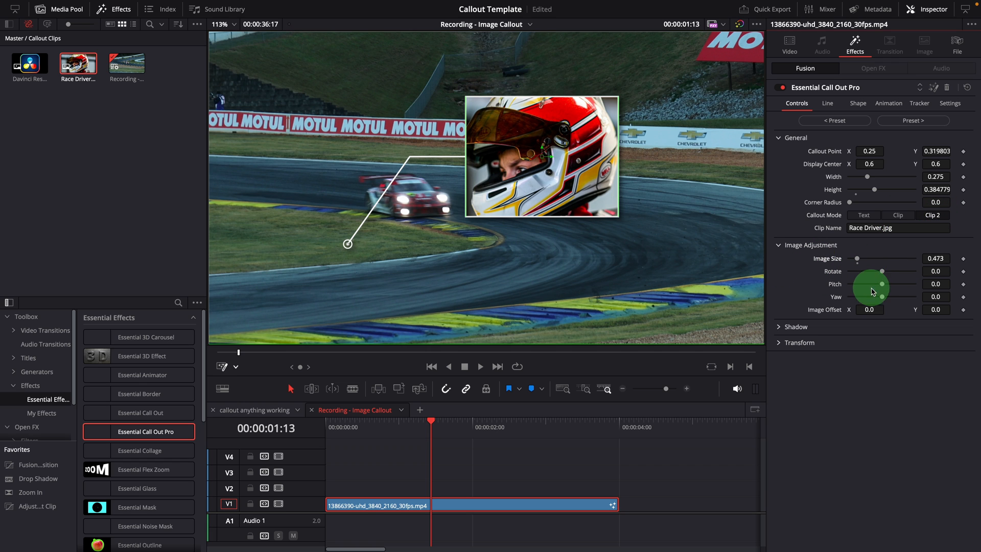
drag(876, 285, 876, 288)
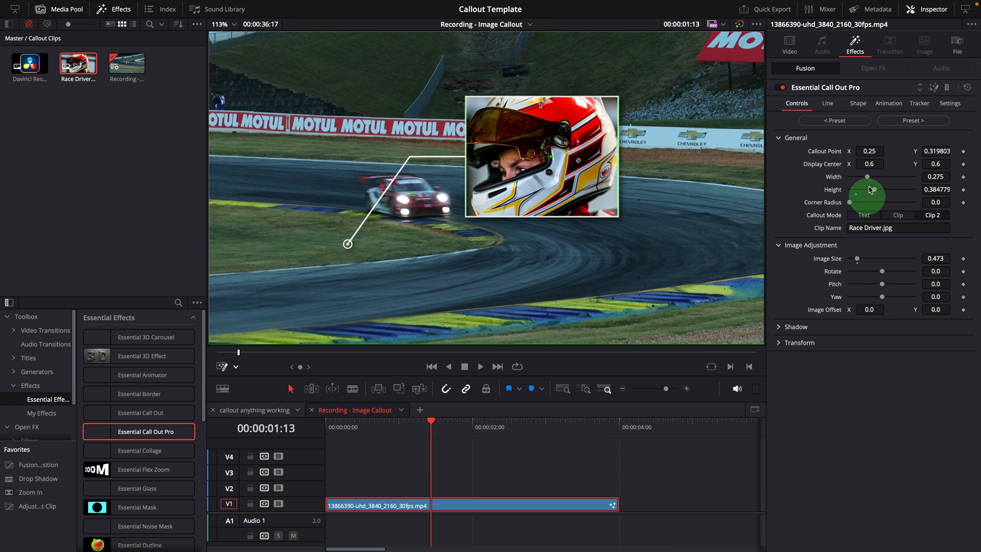
Step: In Animation, enable Zoom In with Slide Distance -0.3, then play from the start to preview
click(857, 103)
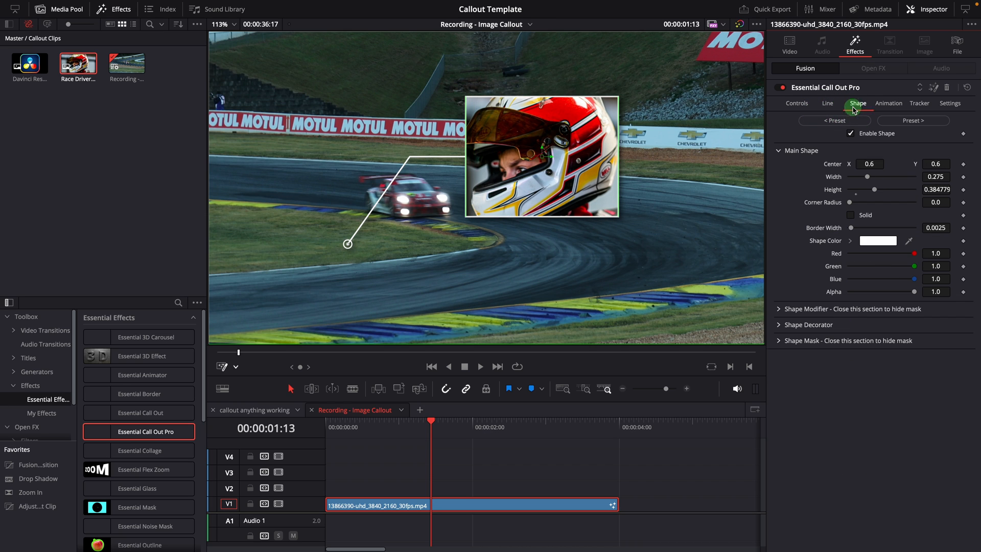
click(888, 103)
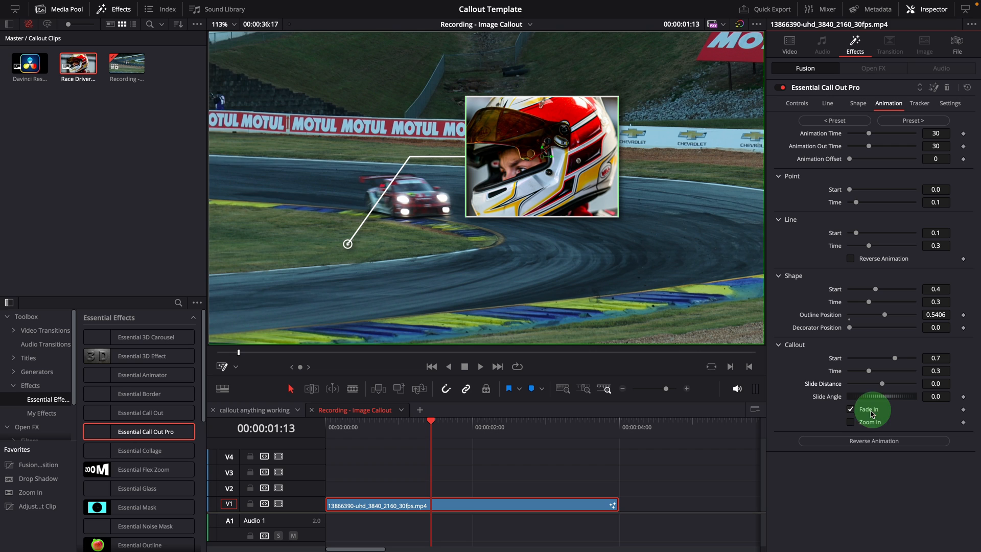
click(851, 422)
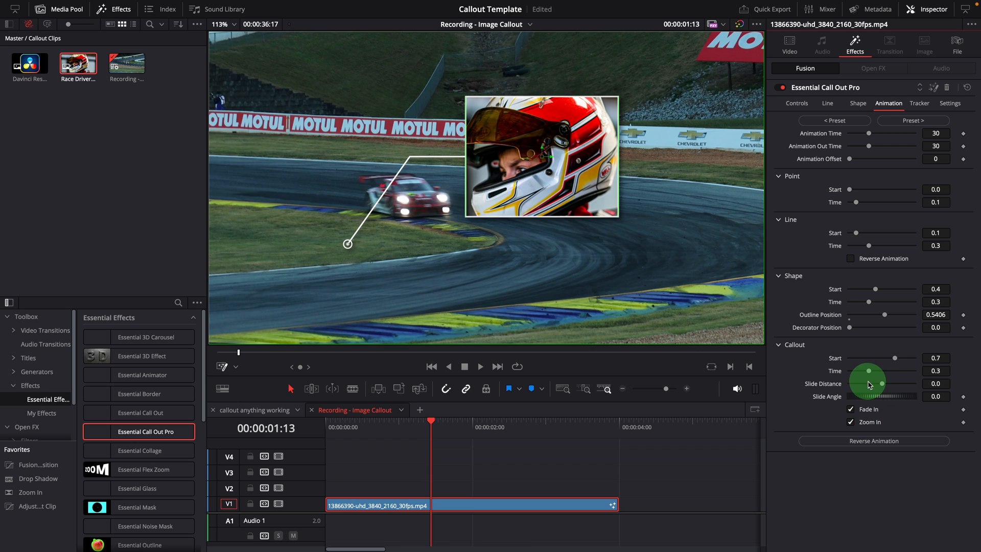
drag(876, 384, 865, 388)
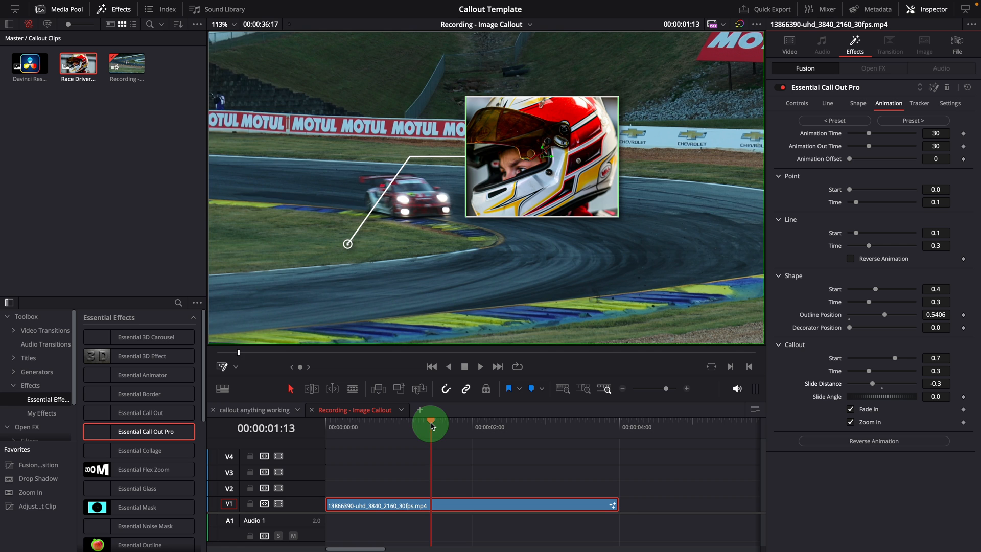
click(478, 366)
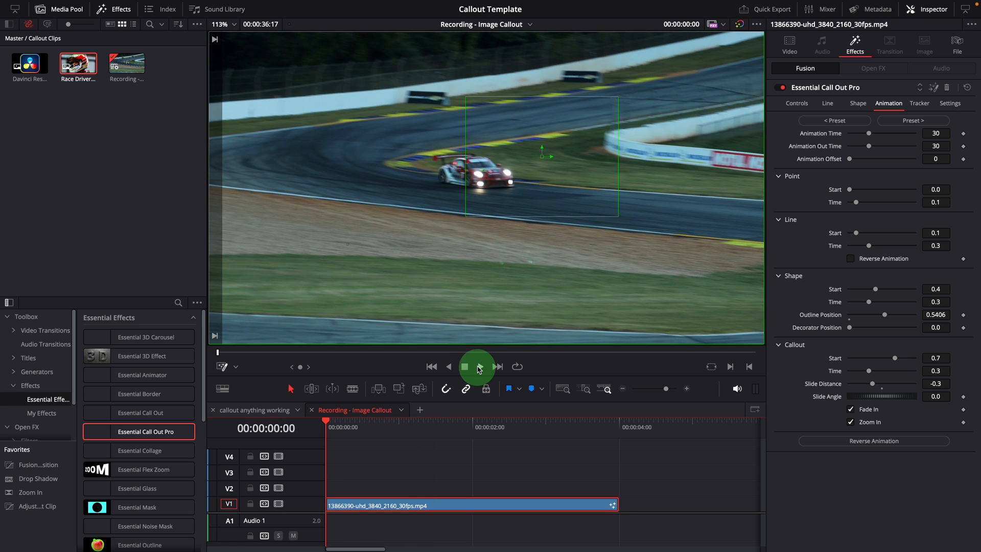
click(480, 366)
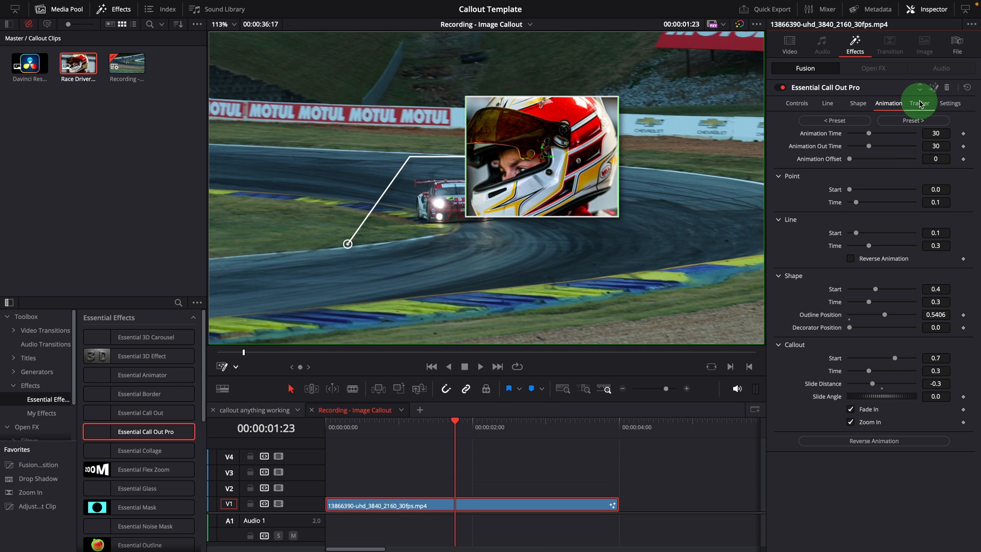
Step: Enable tracking in the Tracker tab, briefly checking the Animation settings
click(919, 102)
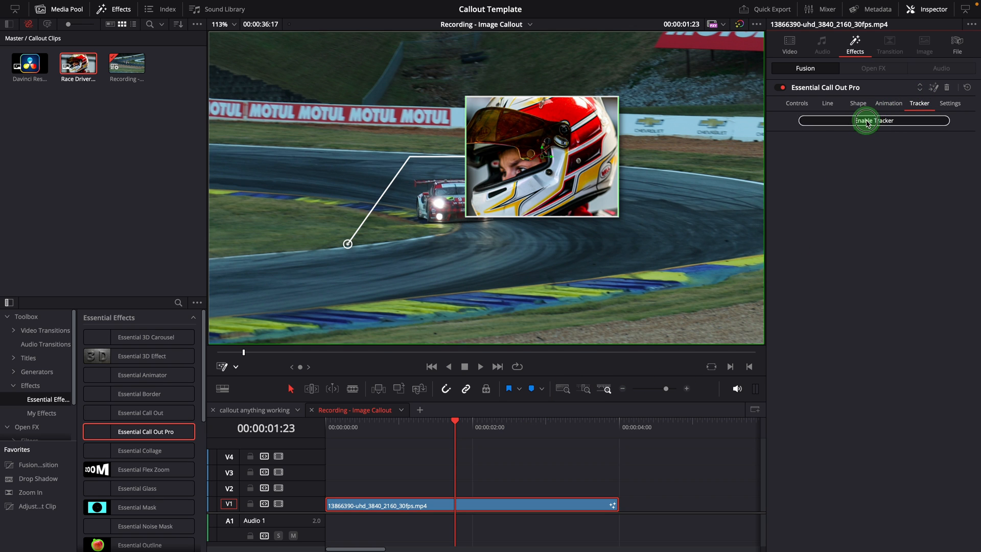
click(874, 121)
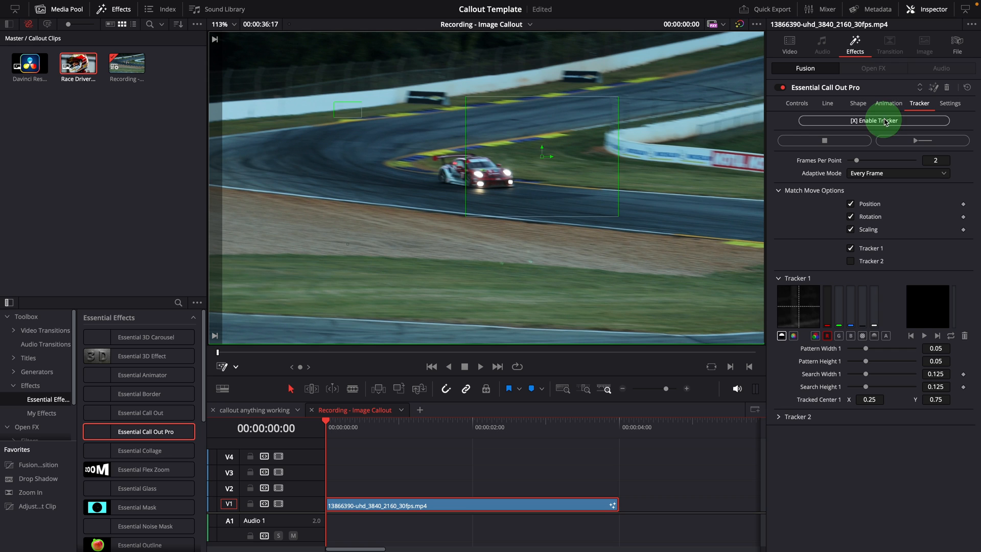
click(888, 102)
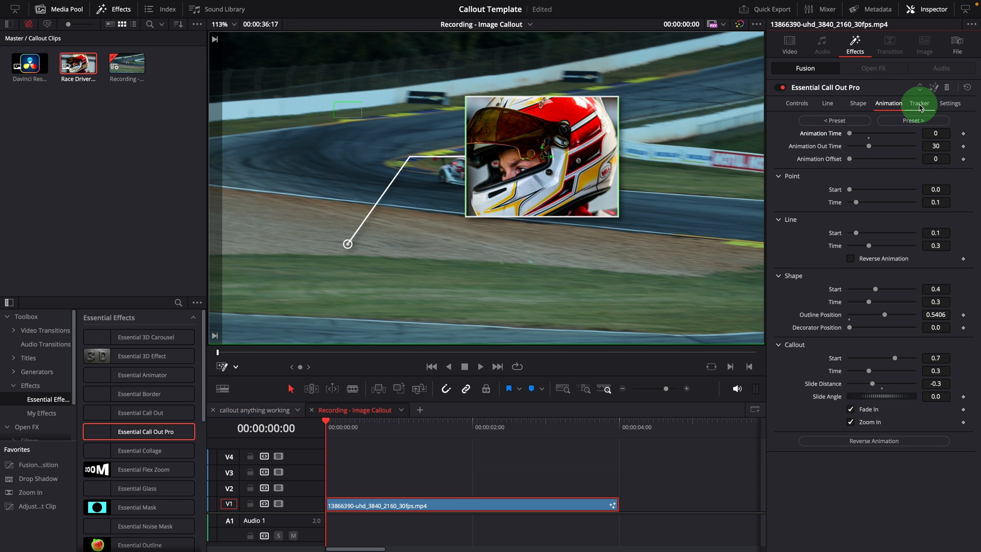
click(918, 103)
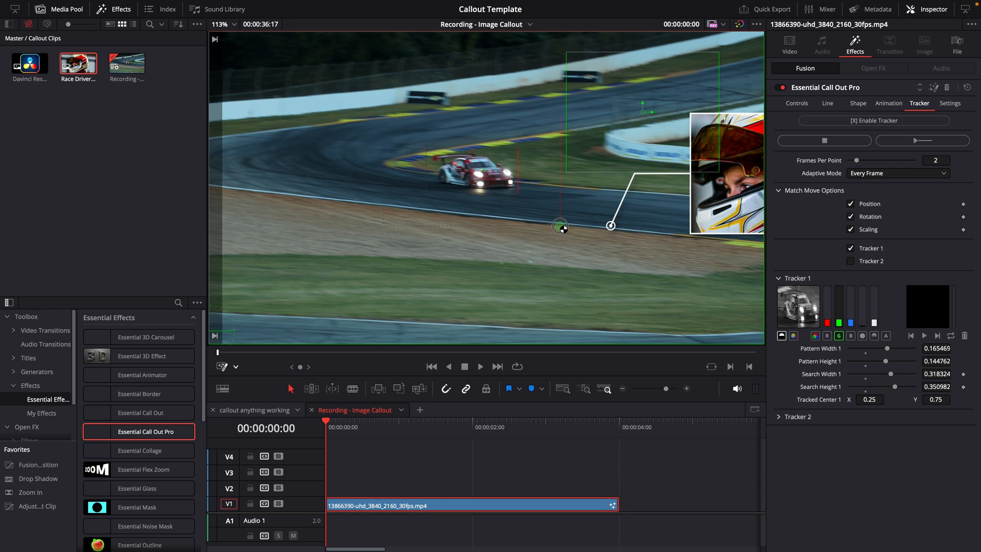
Step: Place the tracker on the race car, accept the finished render and play the tracked callout
drag(559, 224, 570, 232)
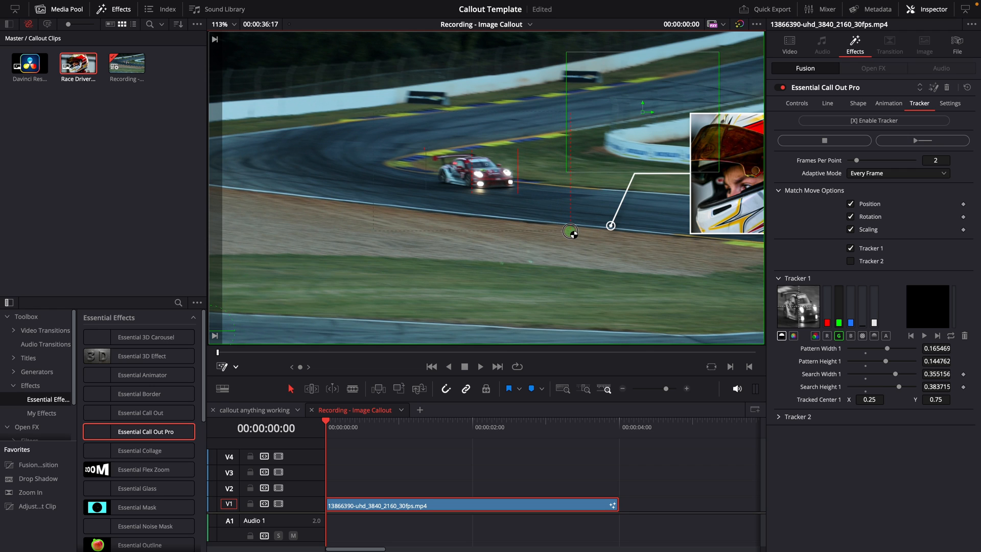
drag(570, 232, 661, 207)
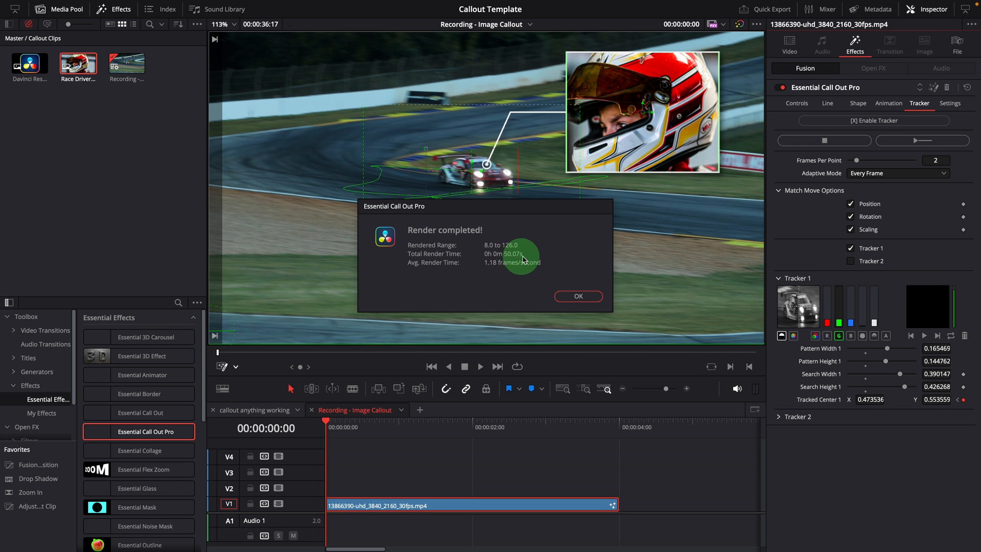
click(577, 295)
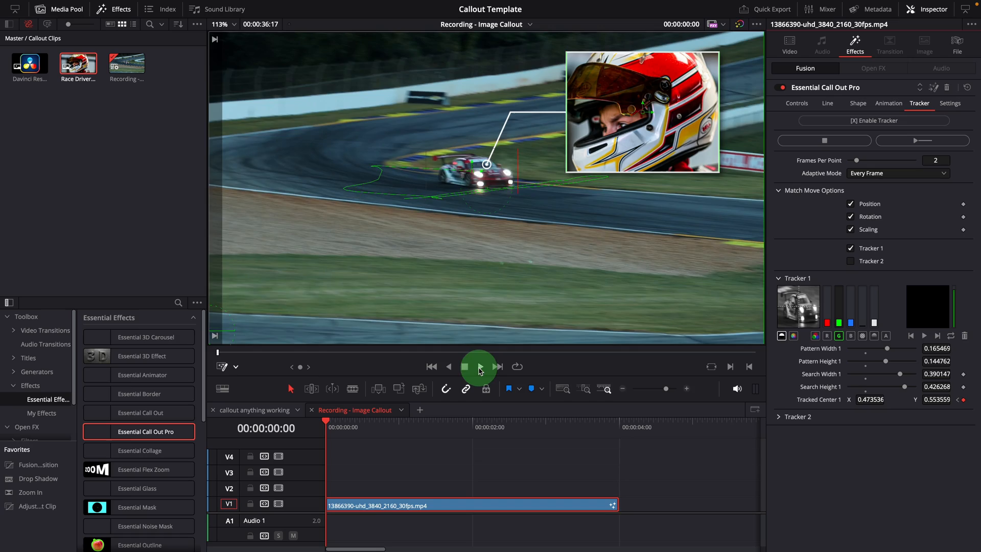
click(479, 366)
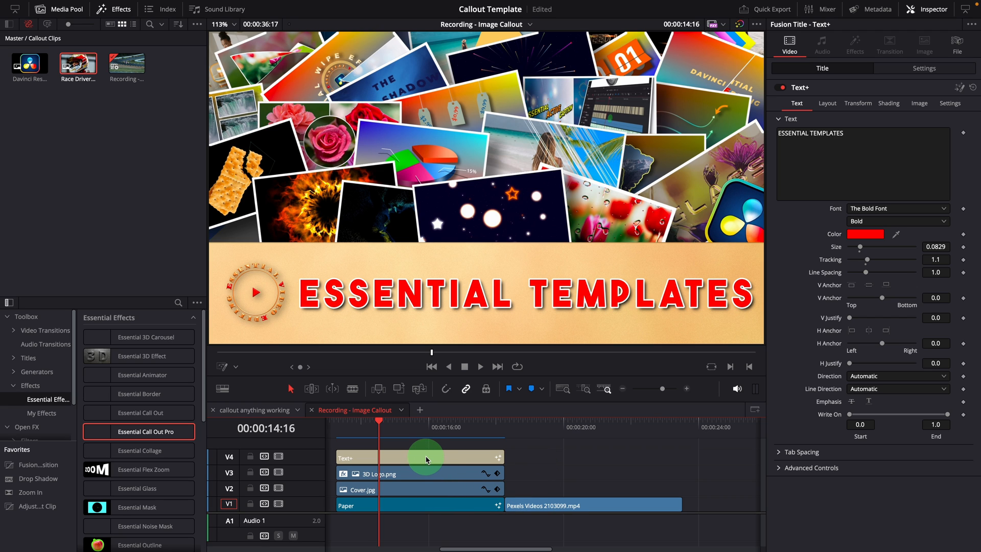
mouse_move(427, 492)
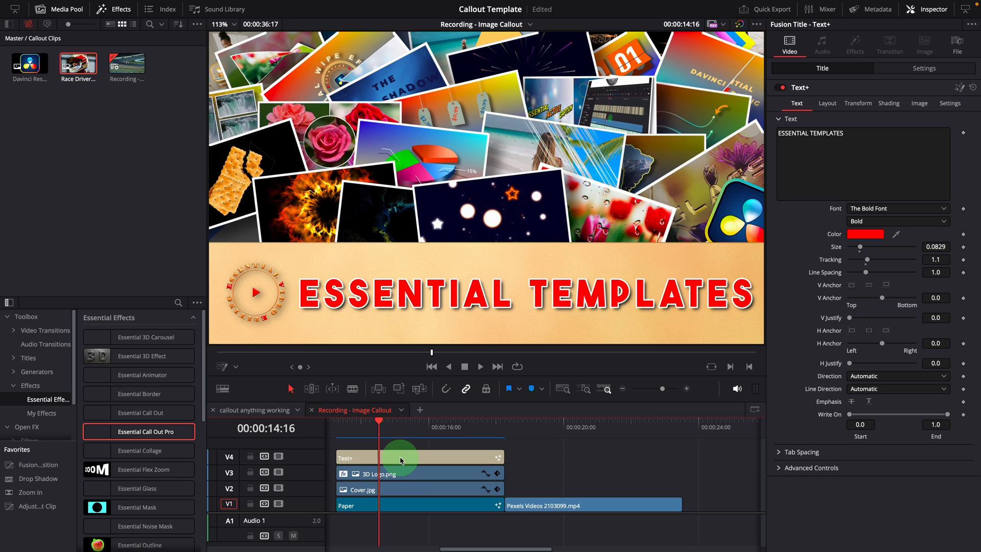
Step: Nest the Text+, 3D Logo, Cover and Paper layers into Compound Clip 1 and select it
click(438, 430)
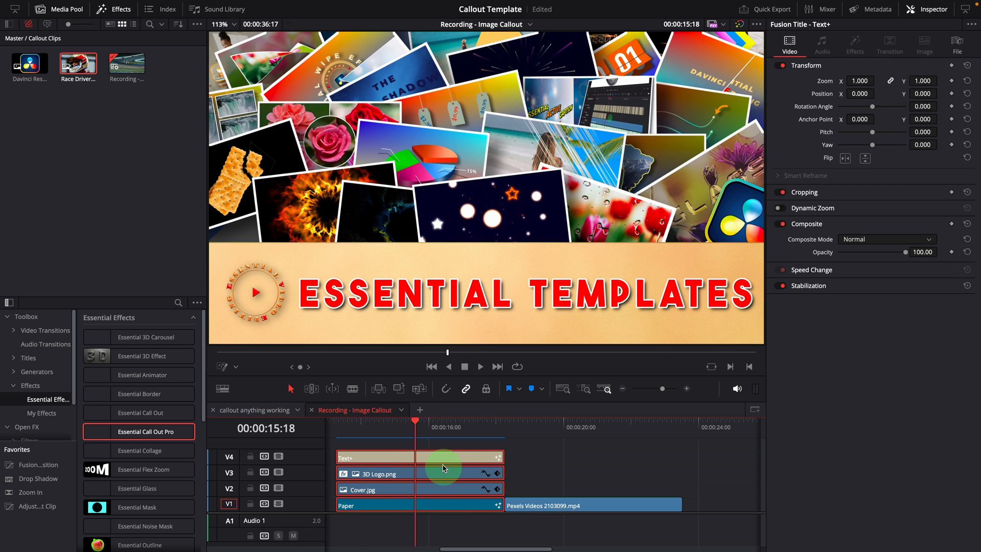
right_click(444, 467)
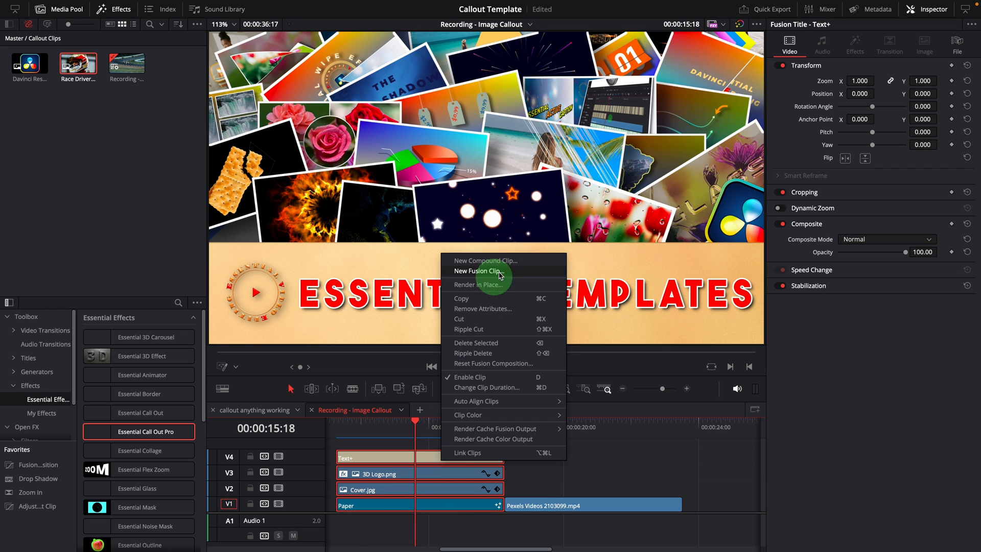
click(484, 260)
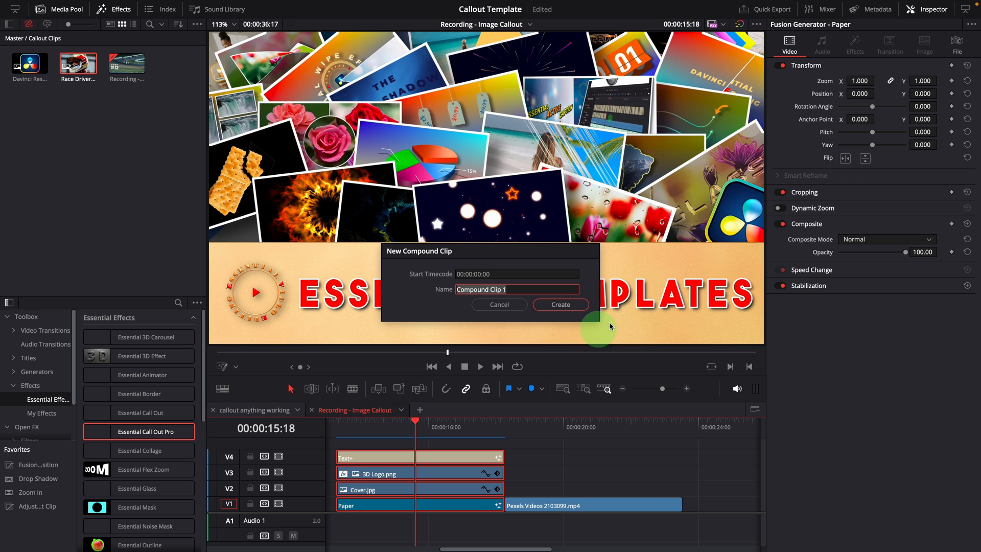
click(560, 305)
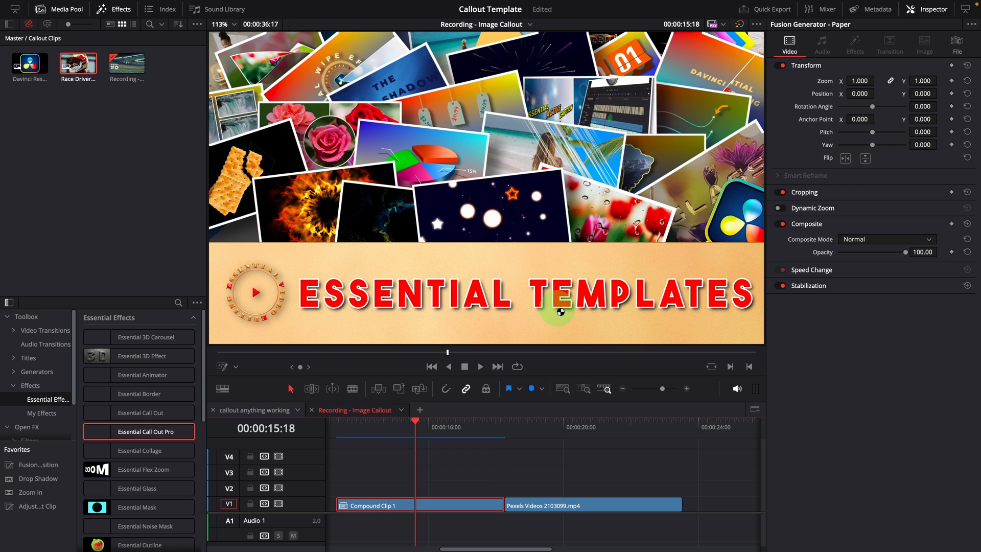
click(30, 65)
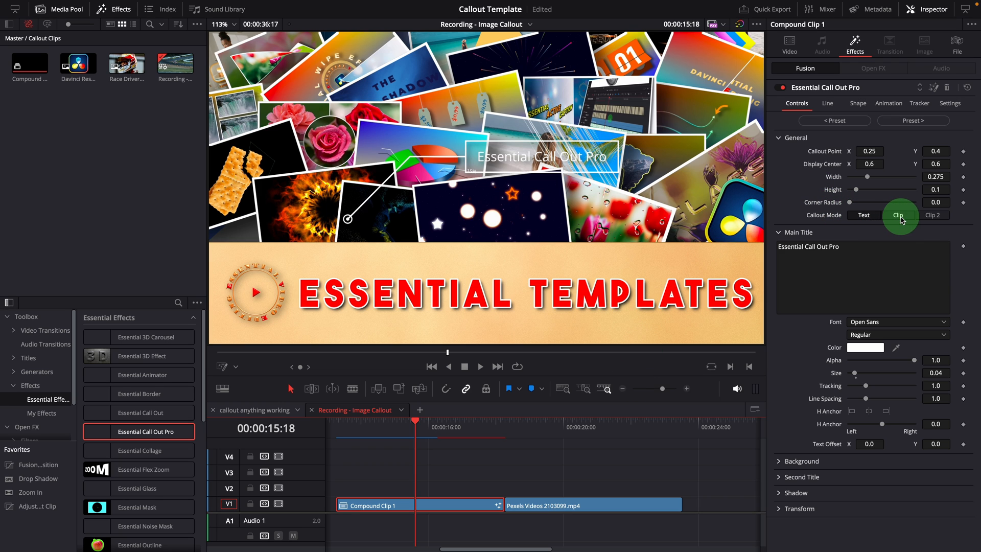
Step: Set Callout Mode to Clip and resize Width, Height and Image Size so the title card fits the box
click(899, 214)
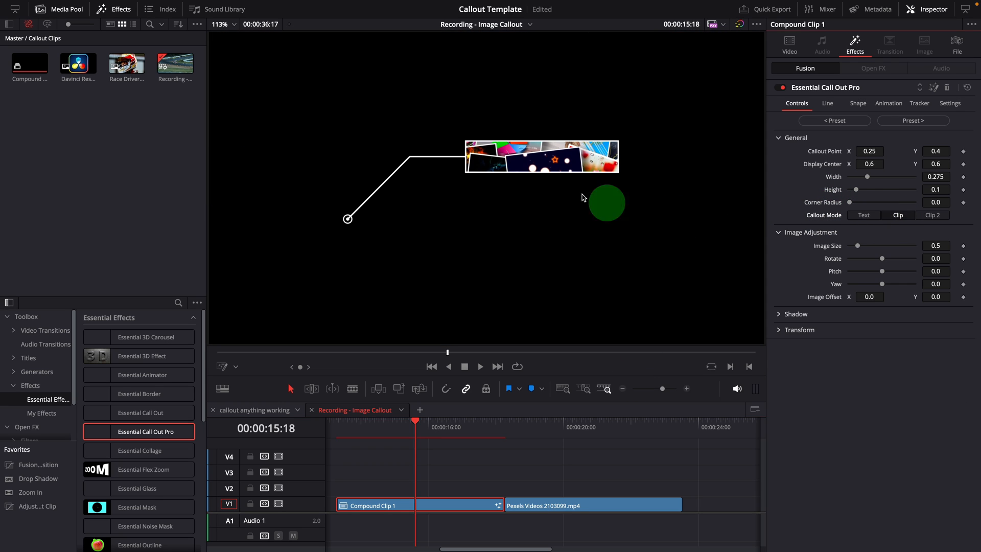
drag(606, 203, 544, 175)
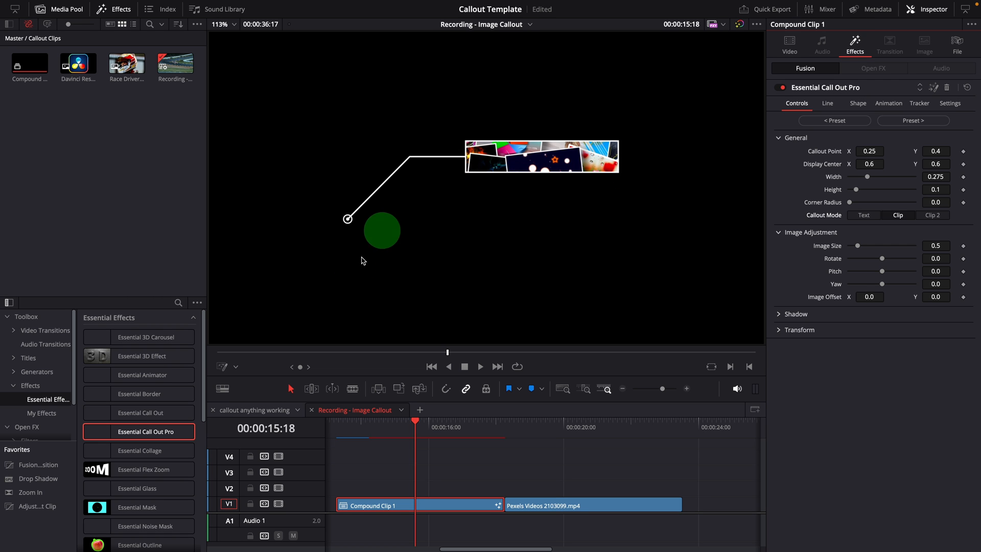
drag(616, 182, 650, 225)
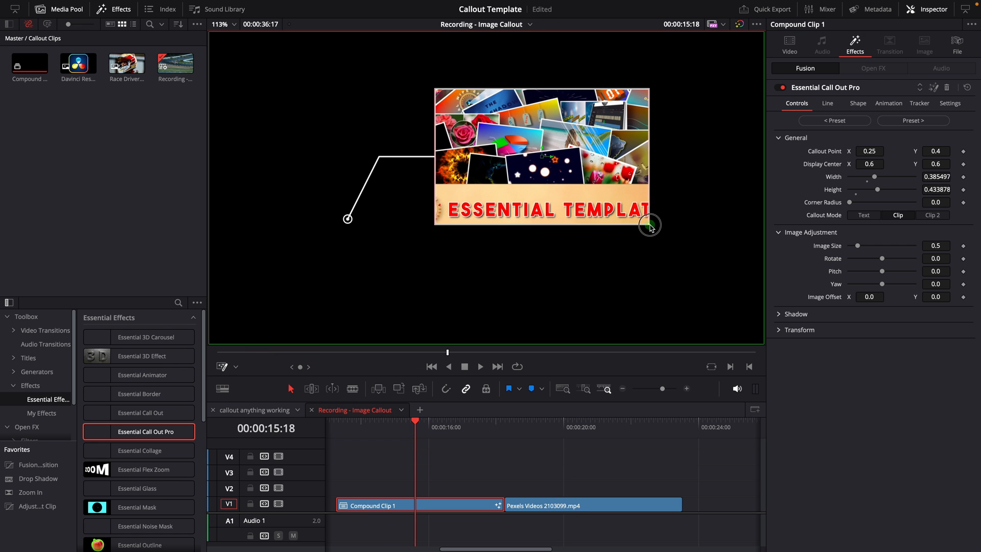
drag(882, 245, 851, 245)
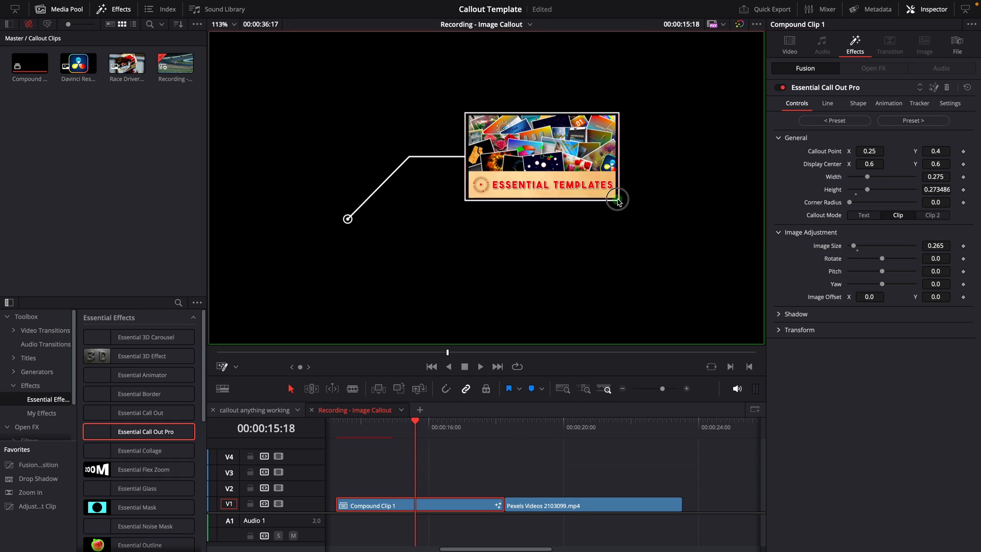
click(564, 436)
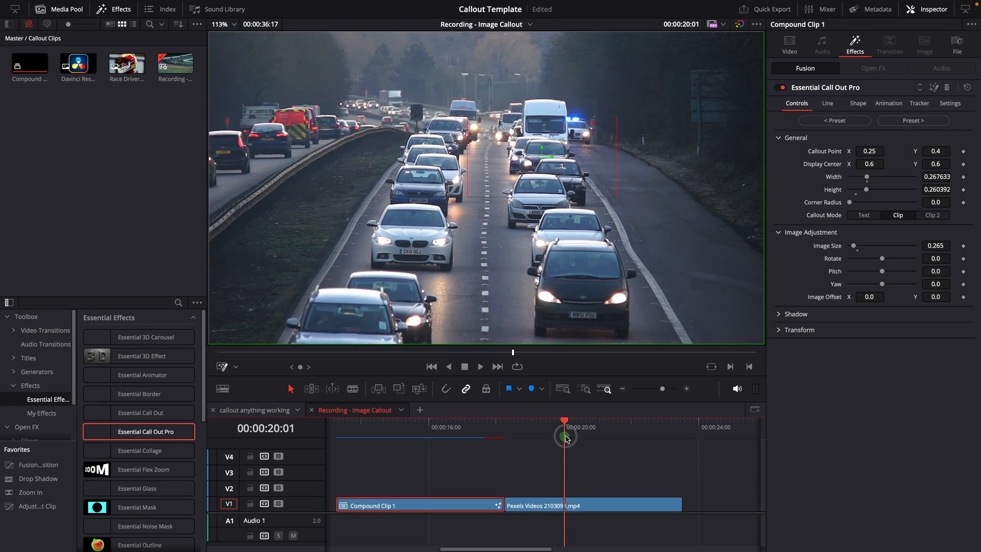
Step: Apply the callout to the Pexels clip in Clip 2 mode with Compound Clip 1 and shrink the box over the traffic
drag(565, 436, 577, 436)
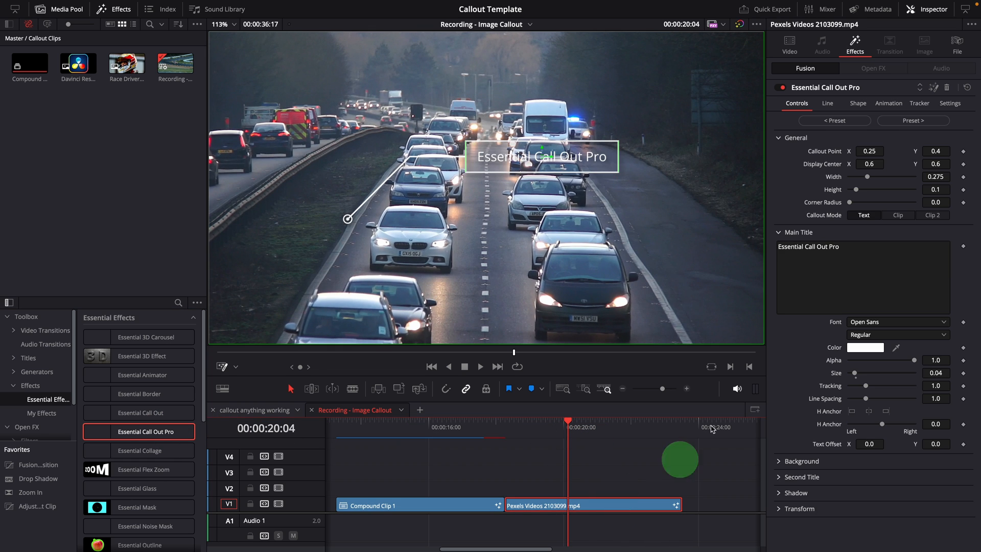
click(933, 215)
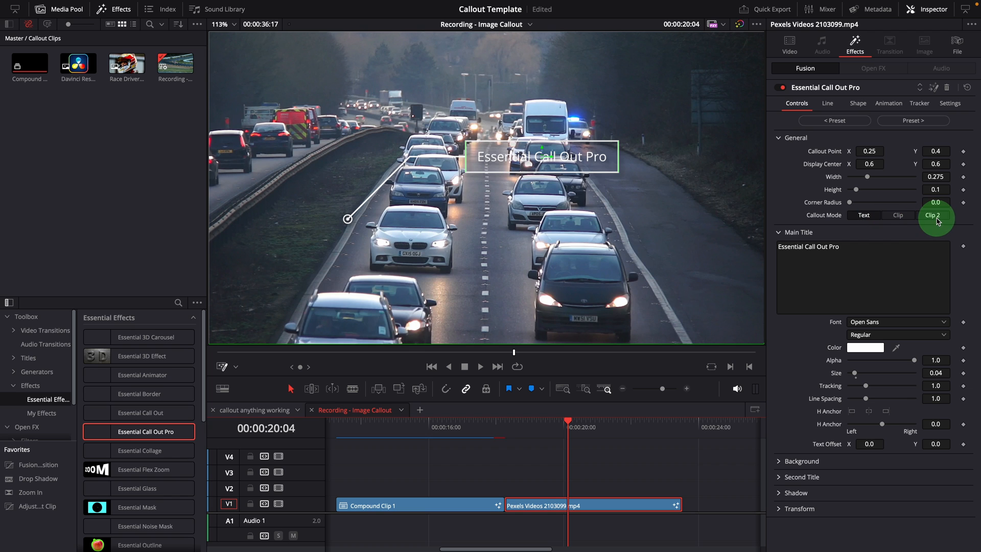
click(933, 215)
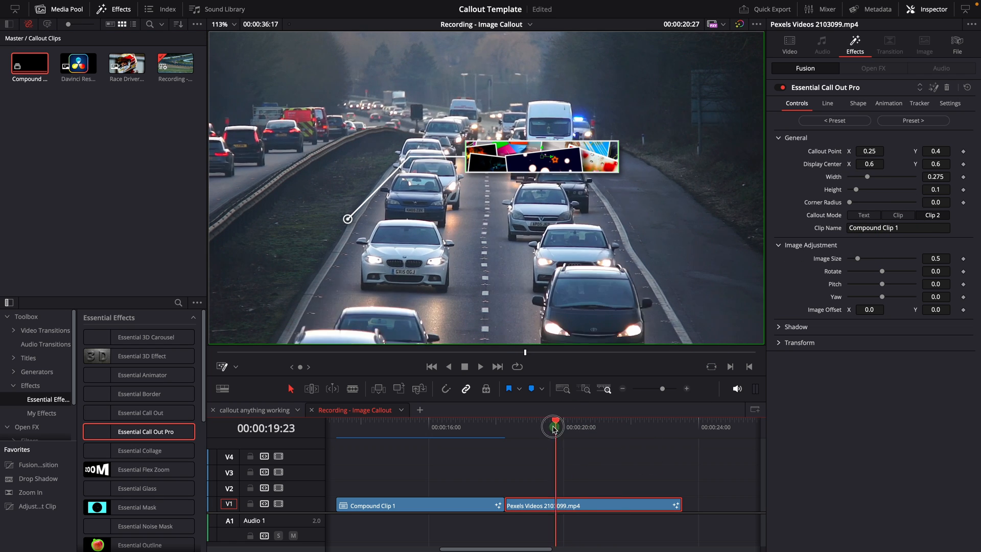
drag(617, 164, 596, 190)
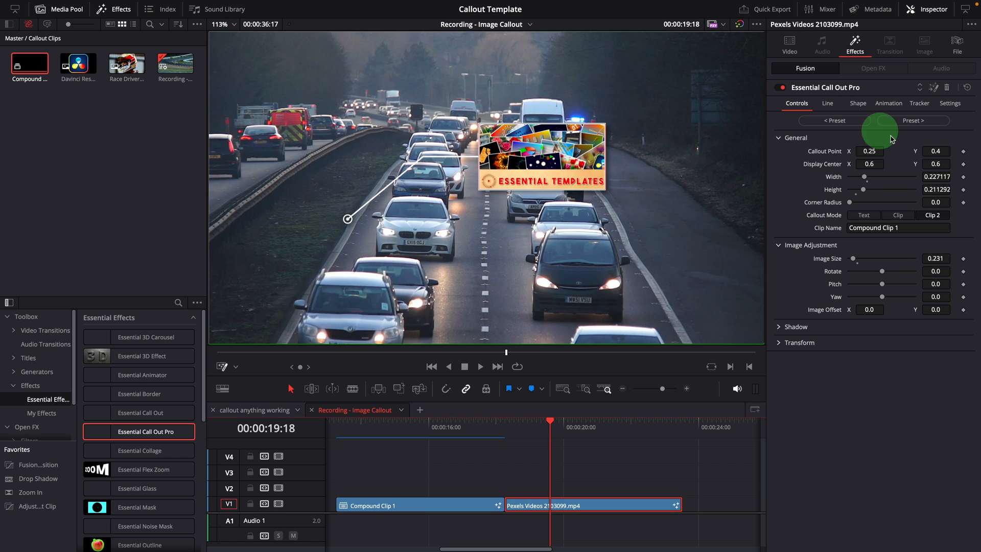
click(918, 103)
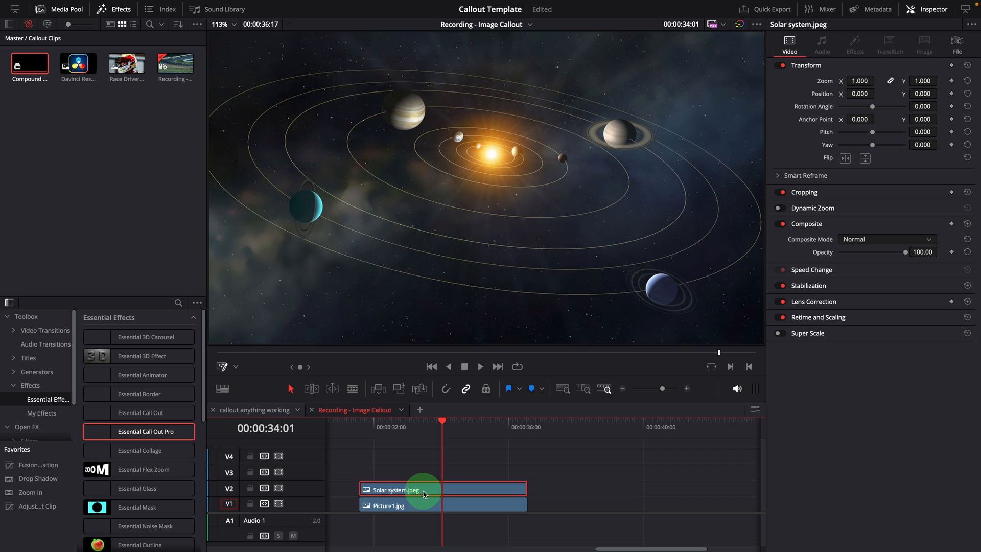
Step: Open Solar system.jpeg in the Fusion page via the timeline context menu
right_click(451, 492)
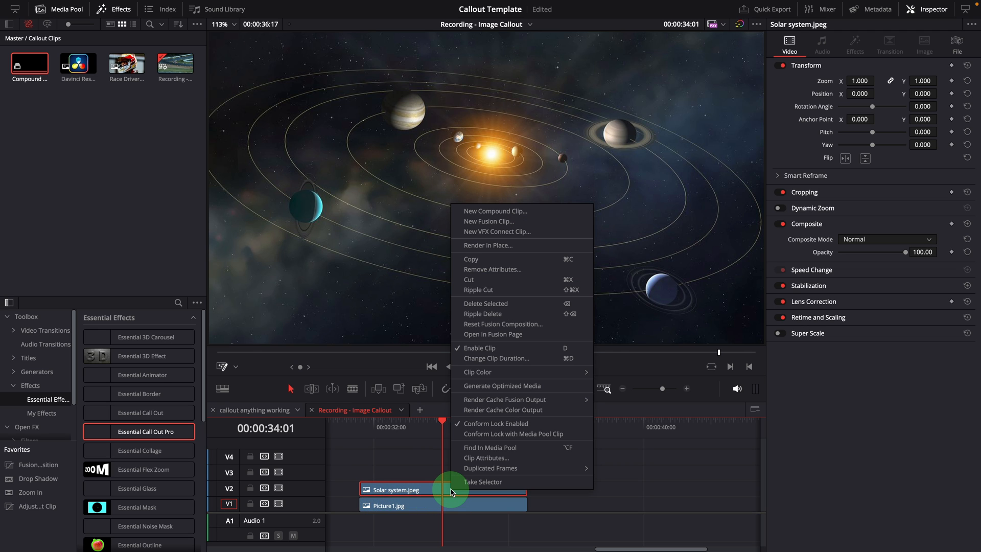
mouse_move(499, 334)
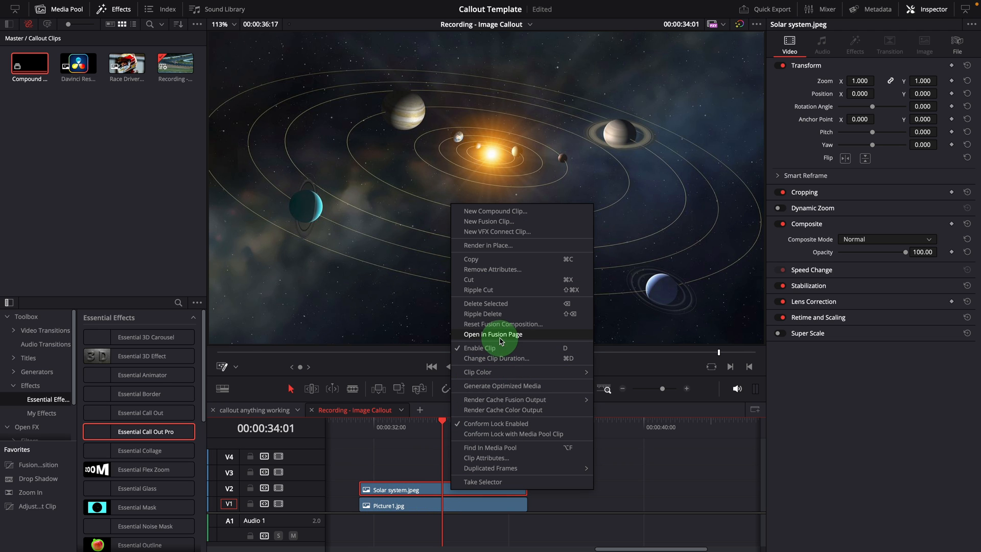
click(492, 333)
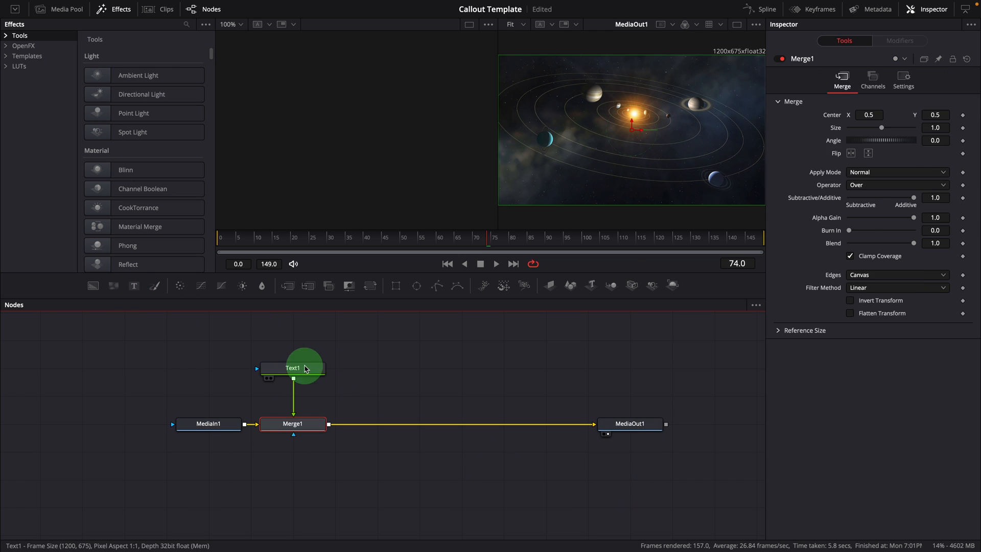
Step: Enlarge the MY TITLE text on the Text1 node and return to the Edit page
click(292, 367)
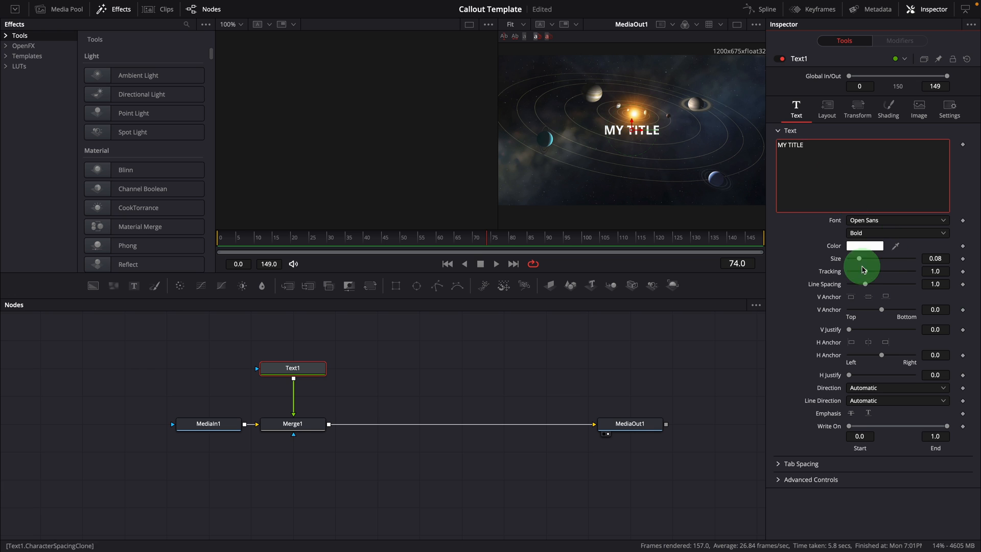
drag(860, 258, 885, 258)
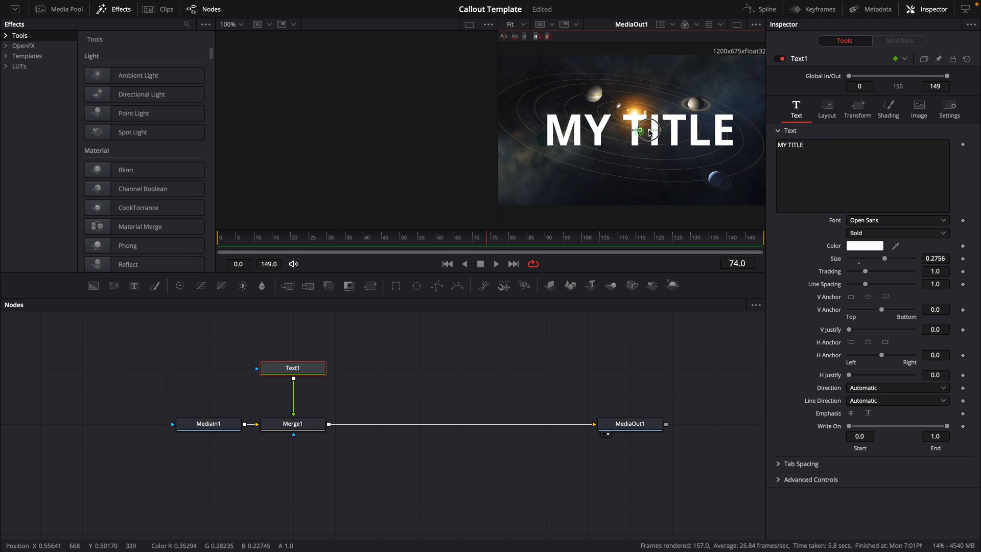
click(66, 9)
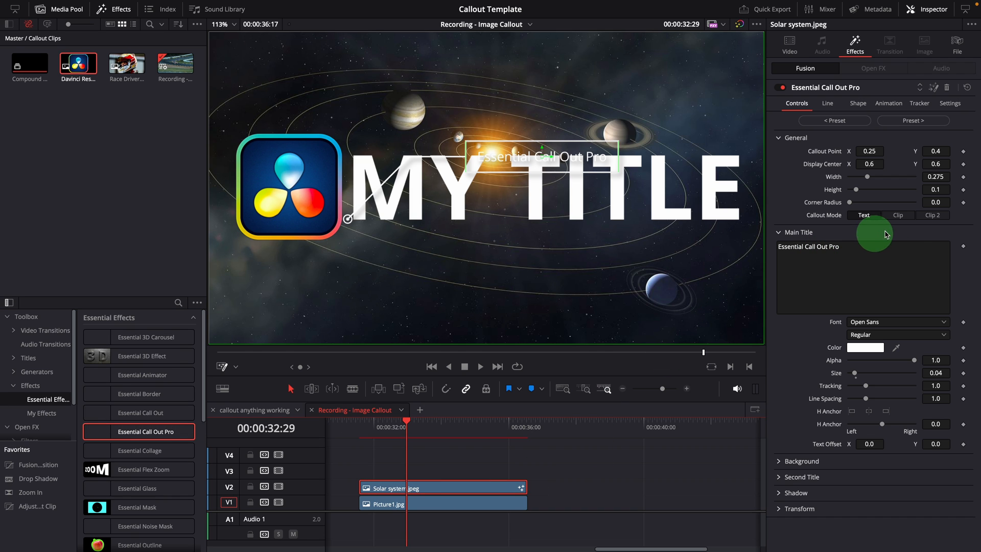
Step: Set Callout Mode to Clip, widen the box to fit MY TITLE, and preview playback
click(898, 214)
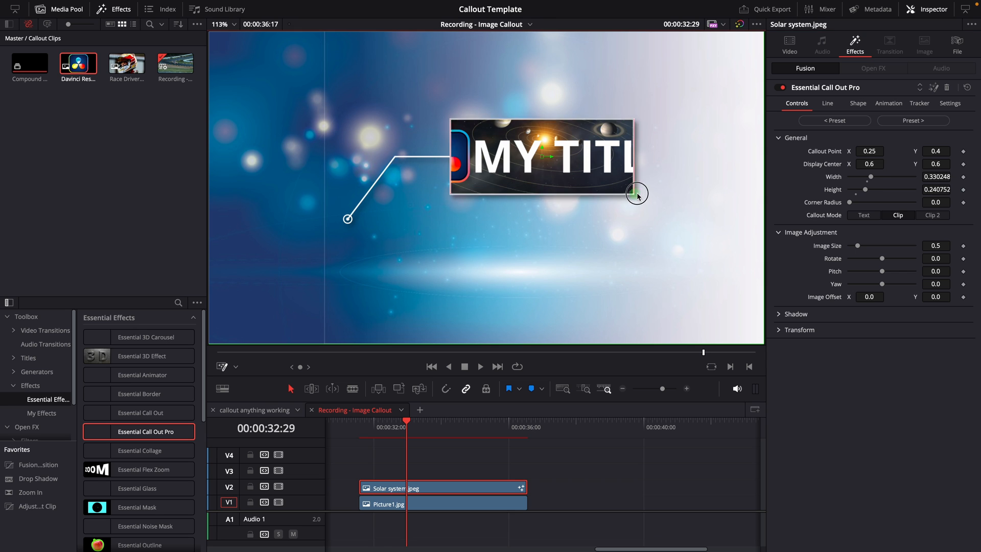
drag(637, 193, 684, 203)
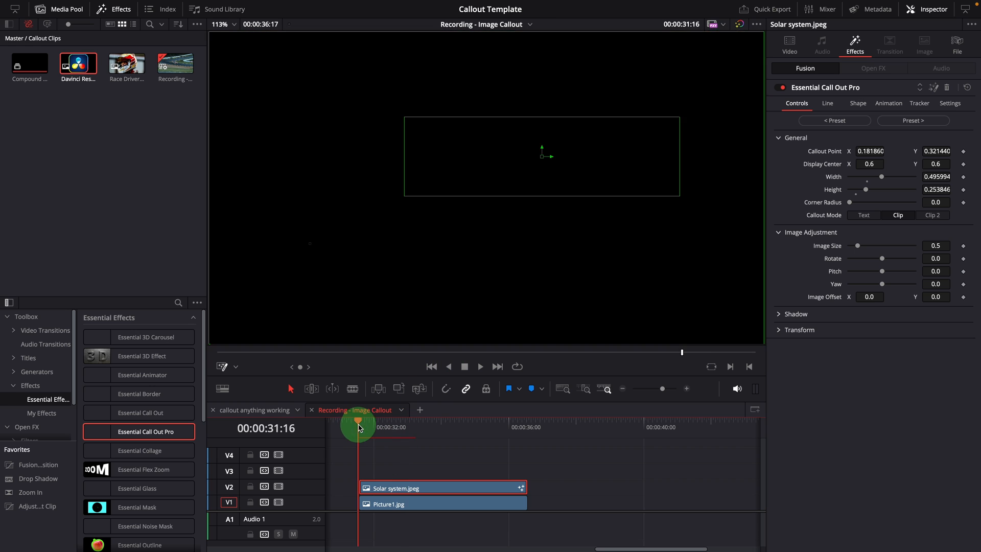
click(480, 366)
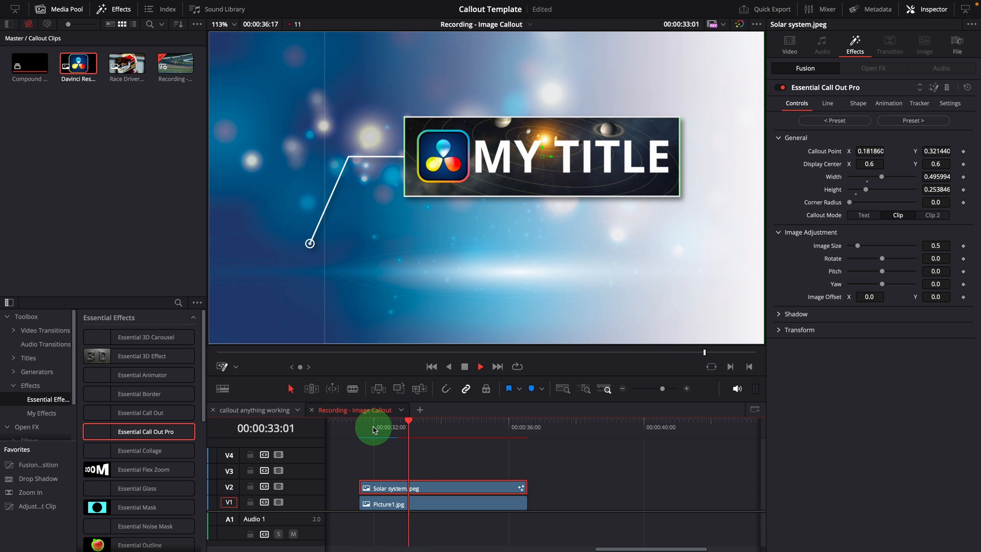